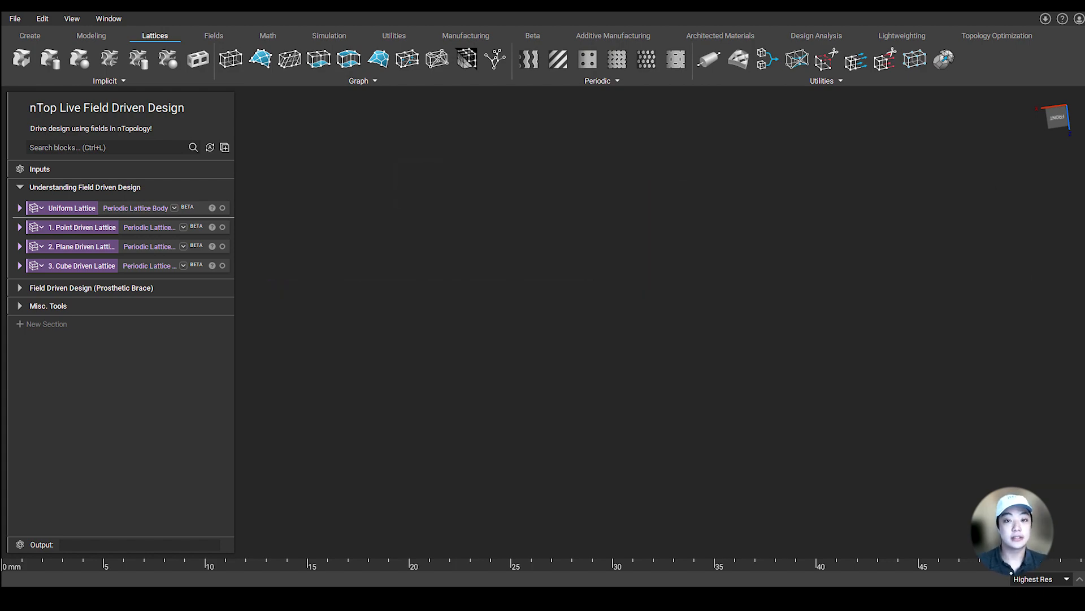
- Show the Uniform Lattice and expand its unit cell, cell map and 25 mm cell inputs
{"action": "left_click", "coordinate": [20, 208]}
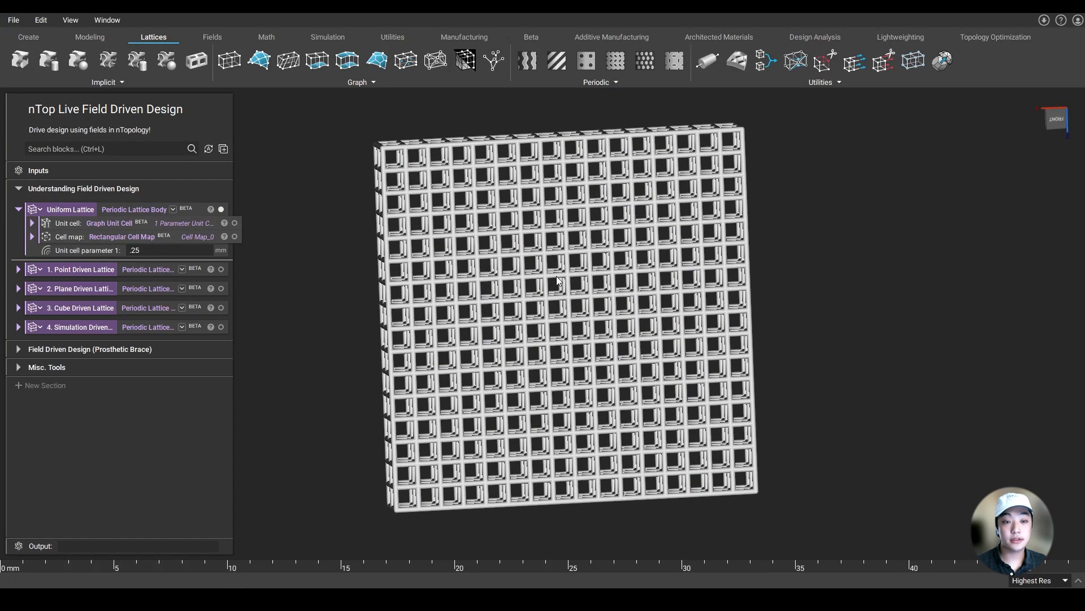
{"action": "left_click", "coordinate": [173, 250]}
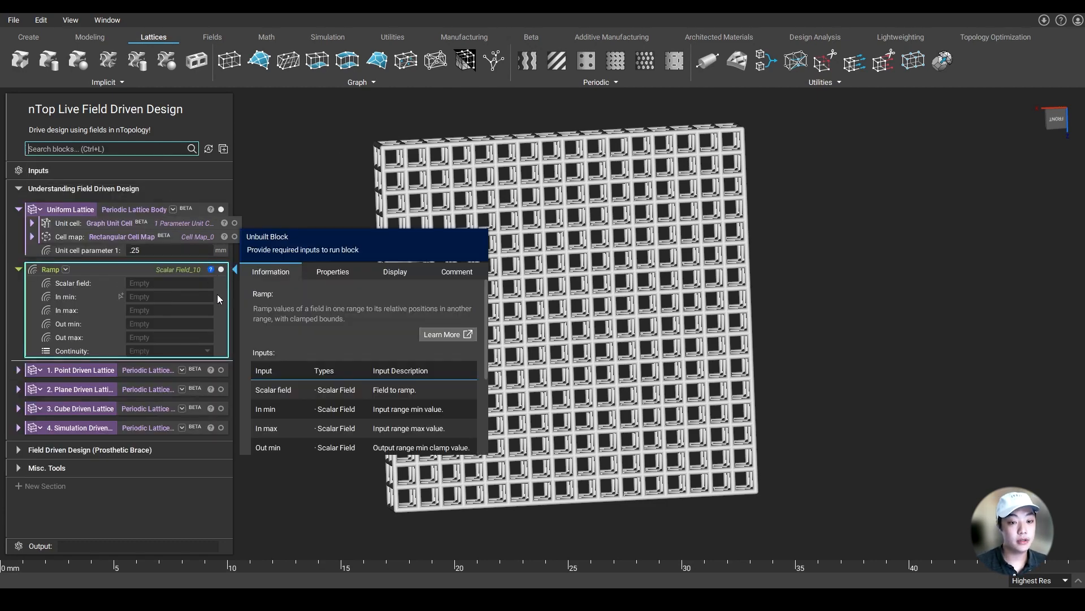
{"action": "mouse_move", "coordinate": [338, 317]}
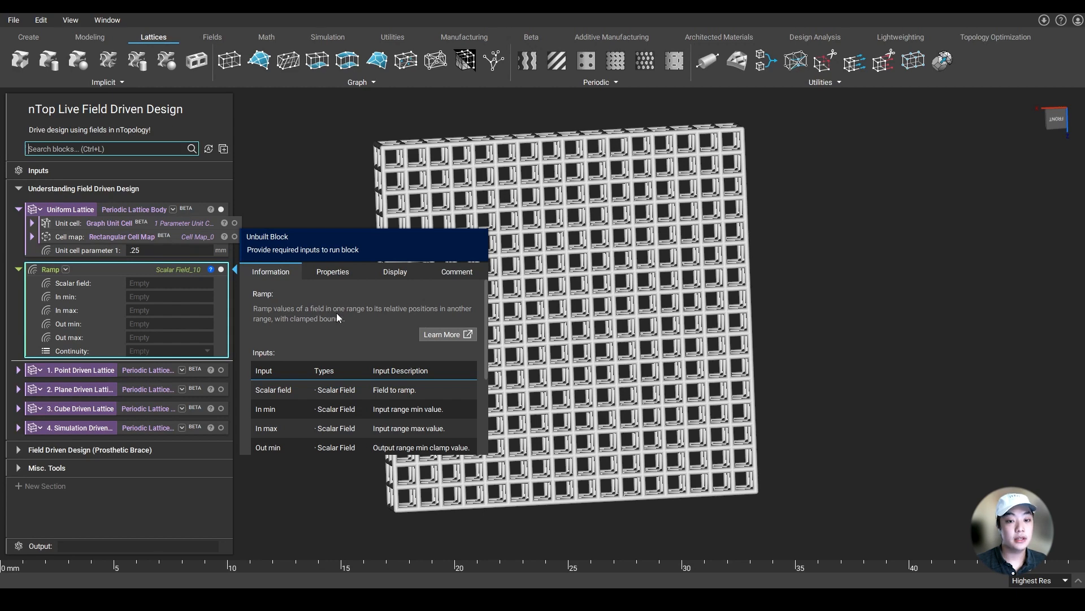
{"action": "mouse_move", "coordinate": [275, 285]}
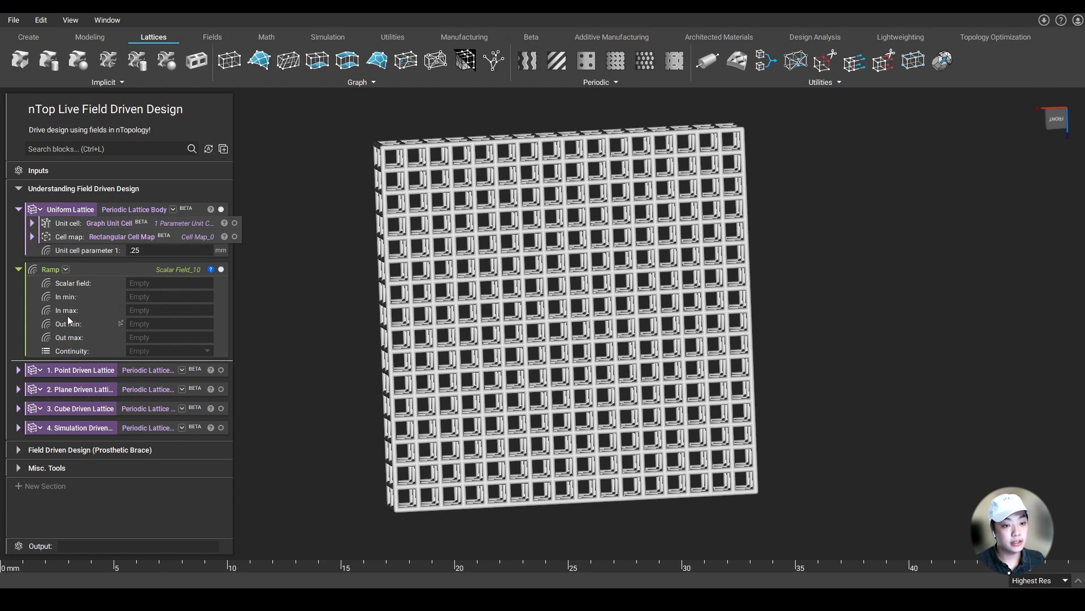
{"action": "mouse_move", "coordinate": [95, 275]}
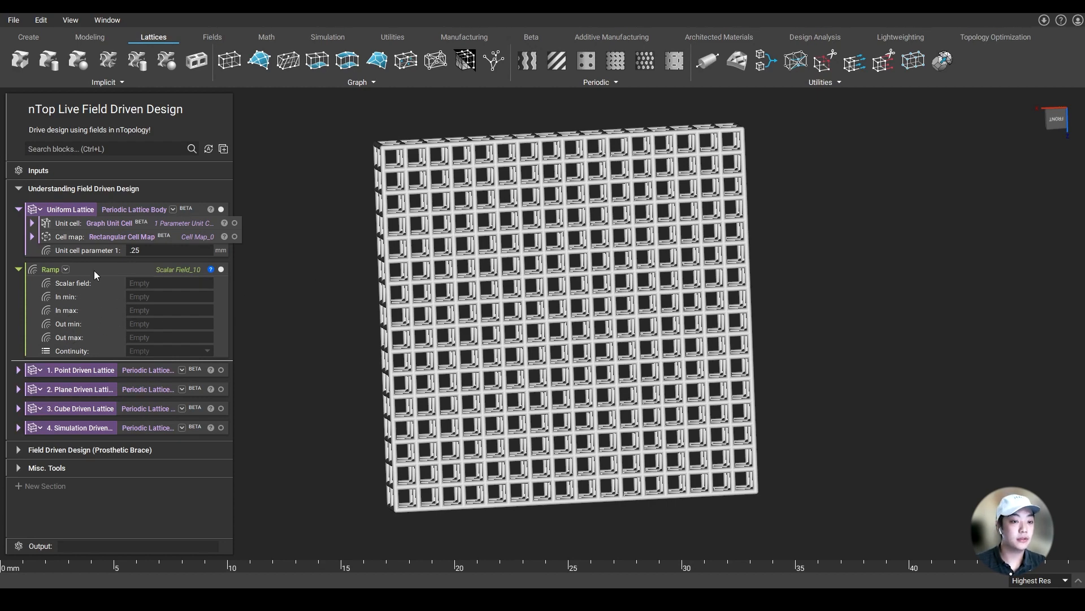
- Collapse the Uniform Lattice block, leaving the four driven-lattice examples listed
{"action": "left_click", "coordinate": [18, 209]}
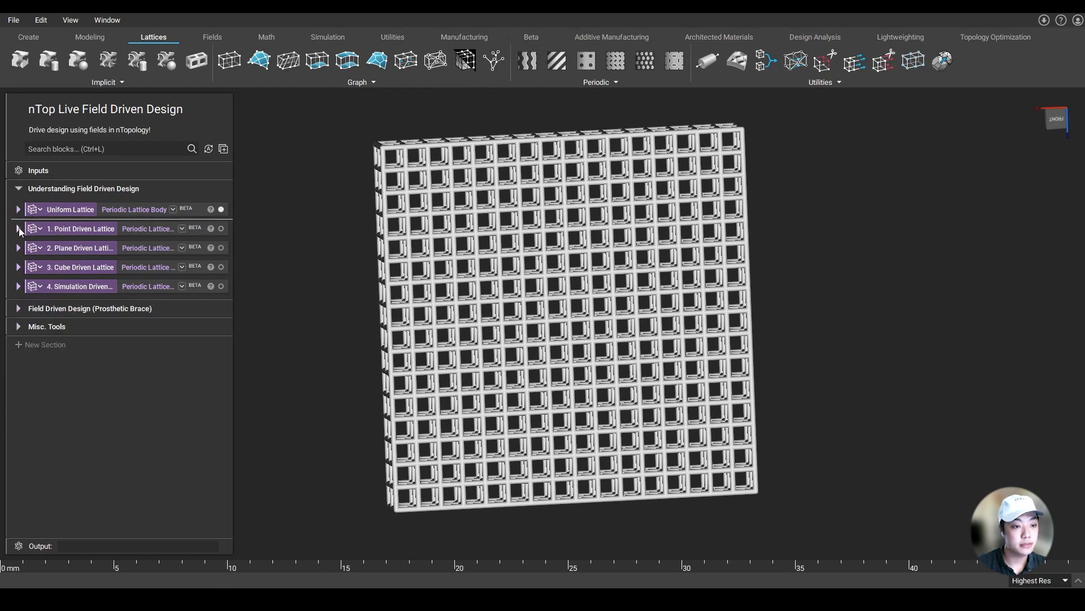
- Expand Point Driven Lattice and view its Point field with 1 mm contours and probing on
{"action": "left_click", "coordinate": [18, 229]}
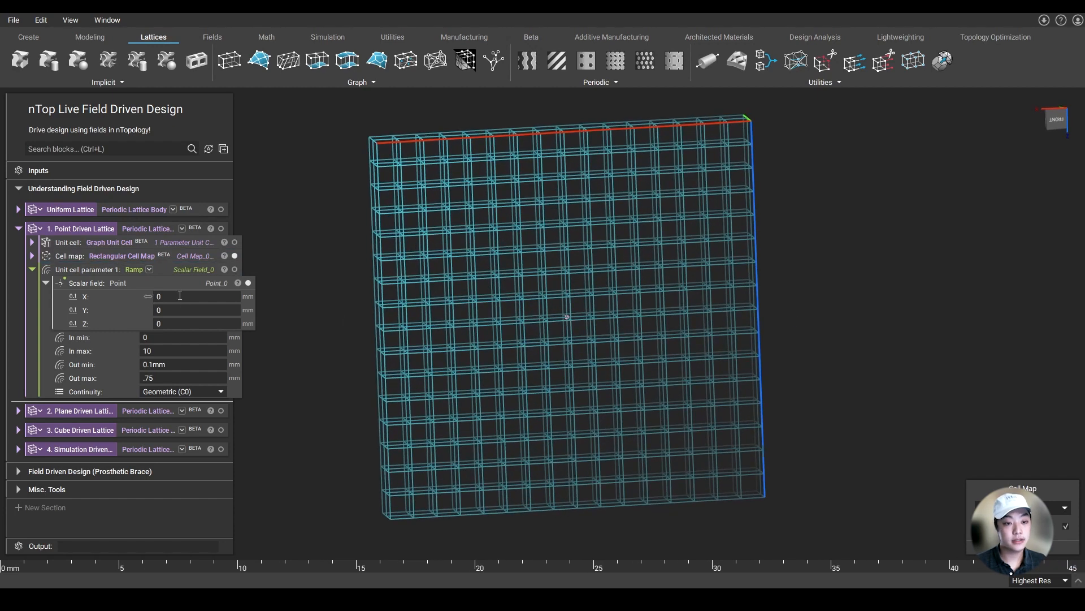
{"action": "left_click", "coordinate": [248, 283]}
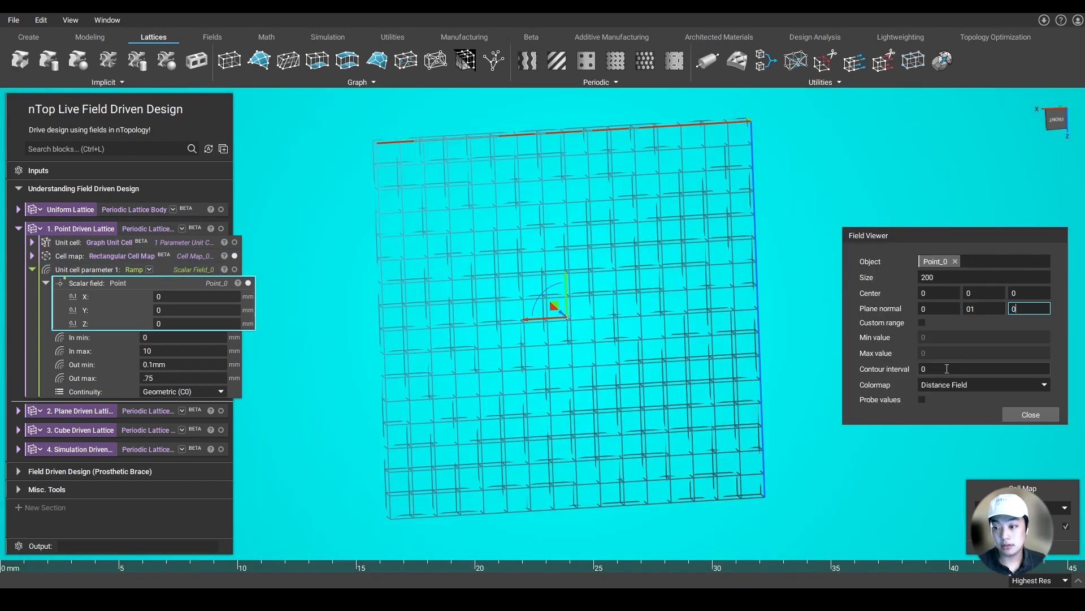
{"action": "type", "text": "01"}
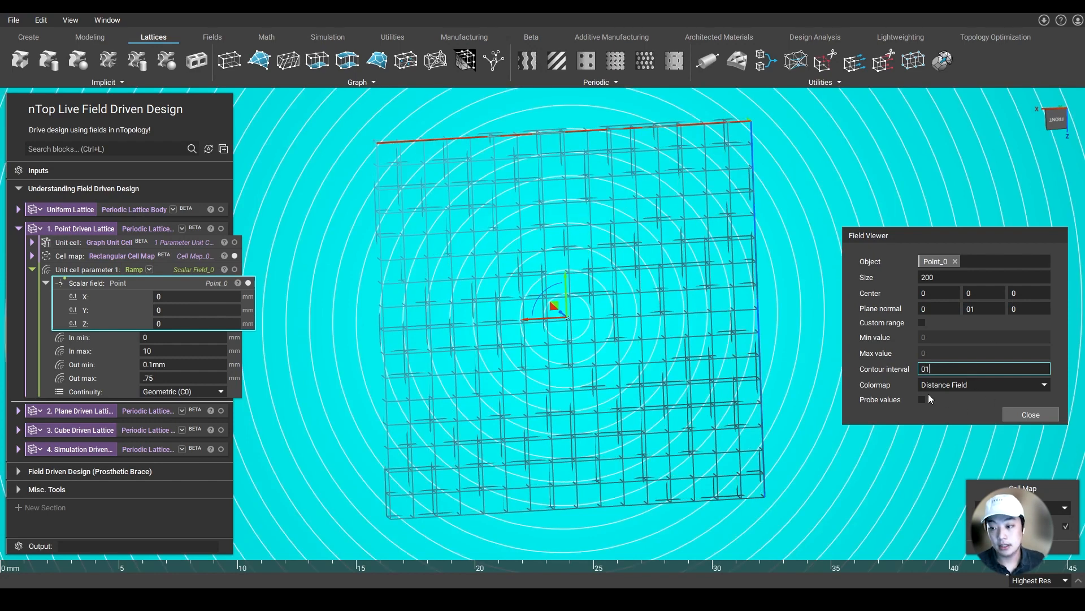
{"action": "left_click", "coordinate": [921, 399]}
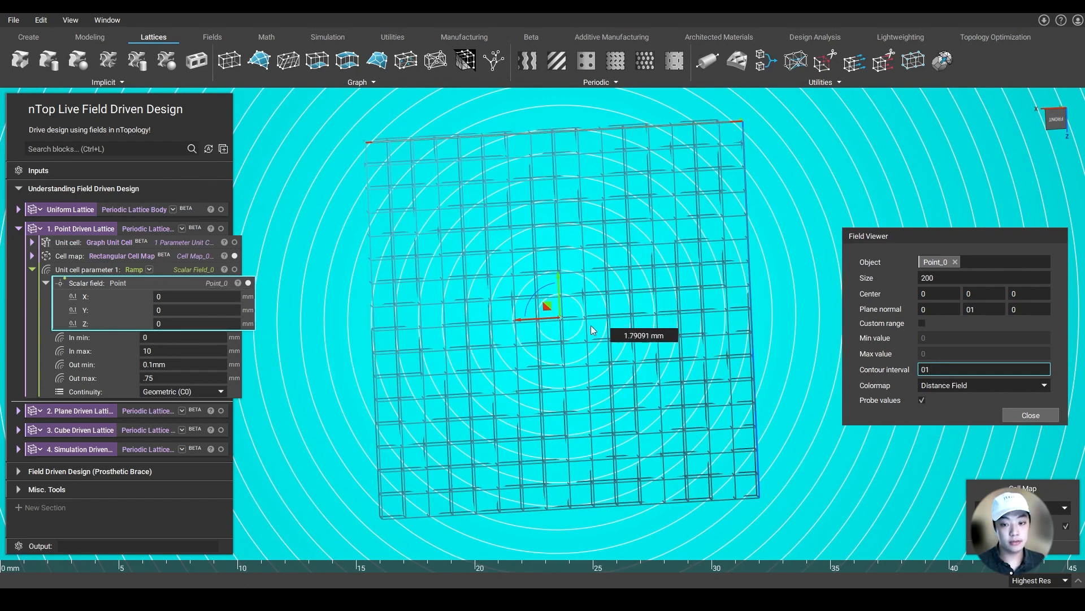
{"action": "mouse_move", "coordinate": [163, 364]}
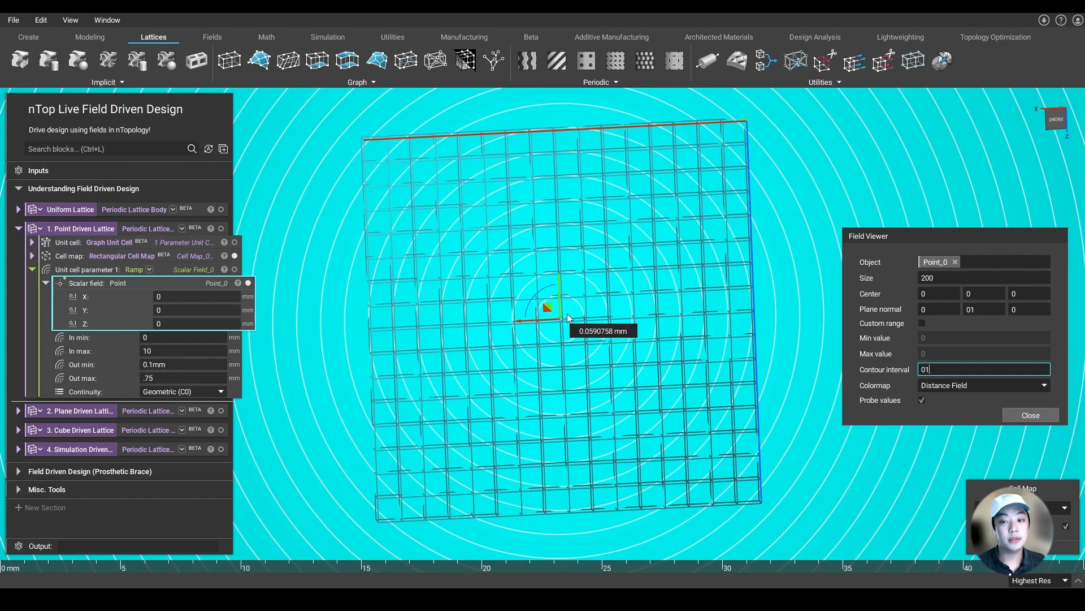
{"action": "mouse_move", "coordinate": [723, 142]}
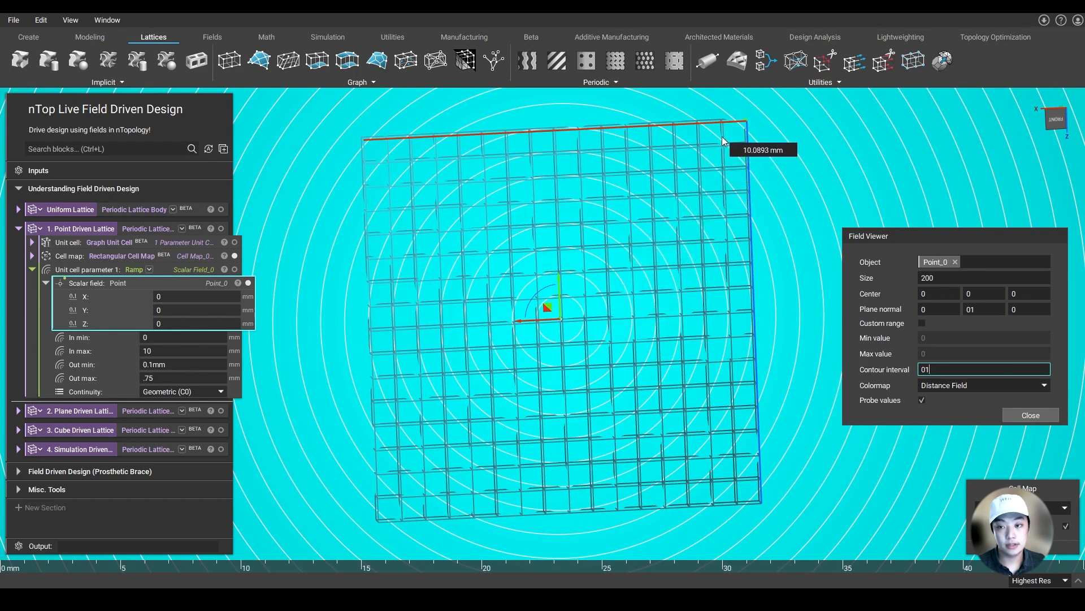
{"action": "mouse_move", "coordinate": [775, 224]}
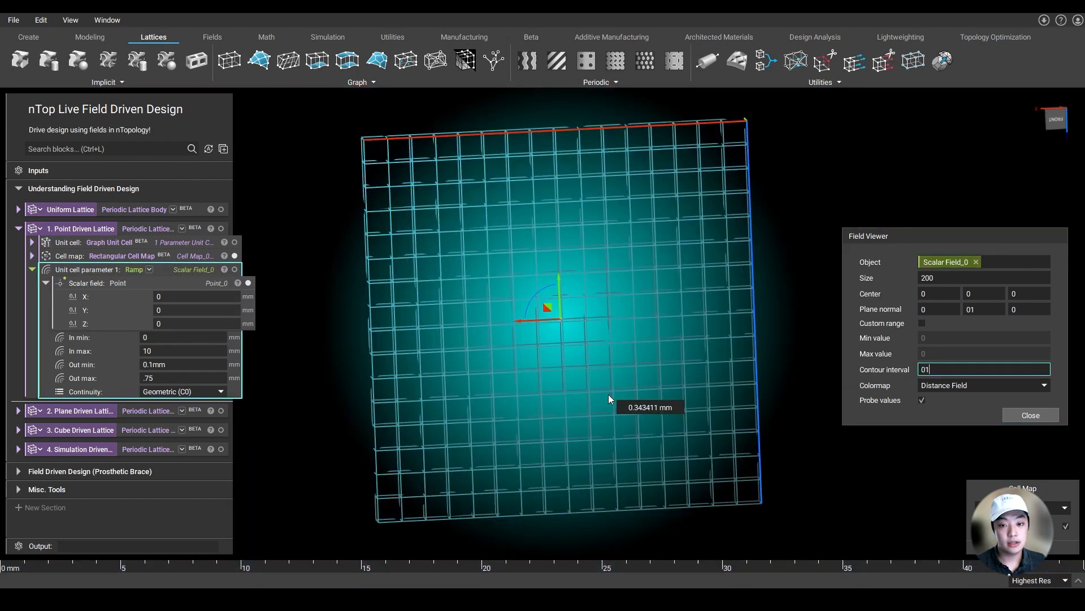
{"action": "mouse_move", "coordinate": [489, 336]}
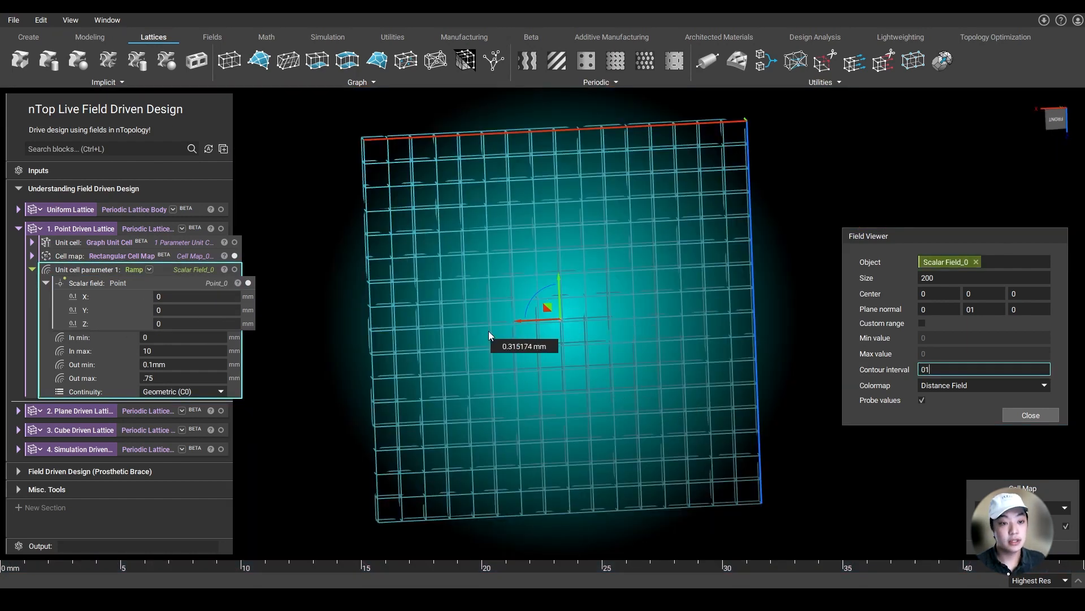
{"action": "mouse_move", "coordinate": [561, 324]}
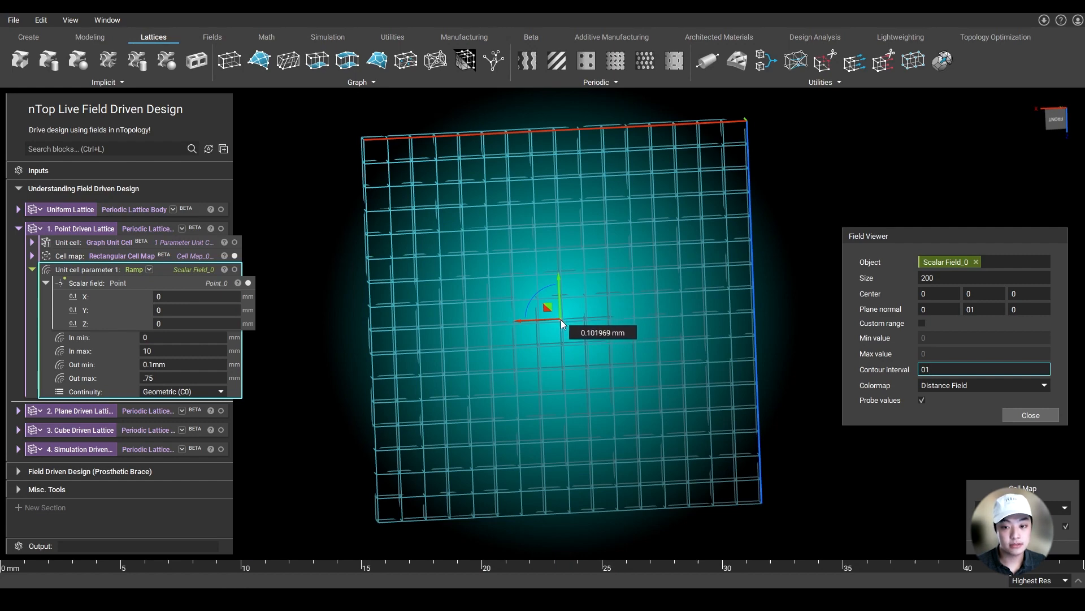
{"action": "mouse_move", "coordinate": [724, 146]}
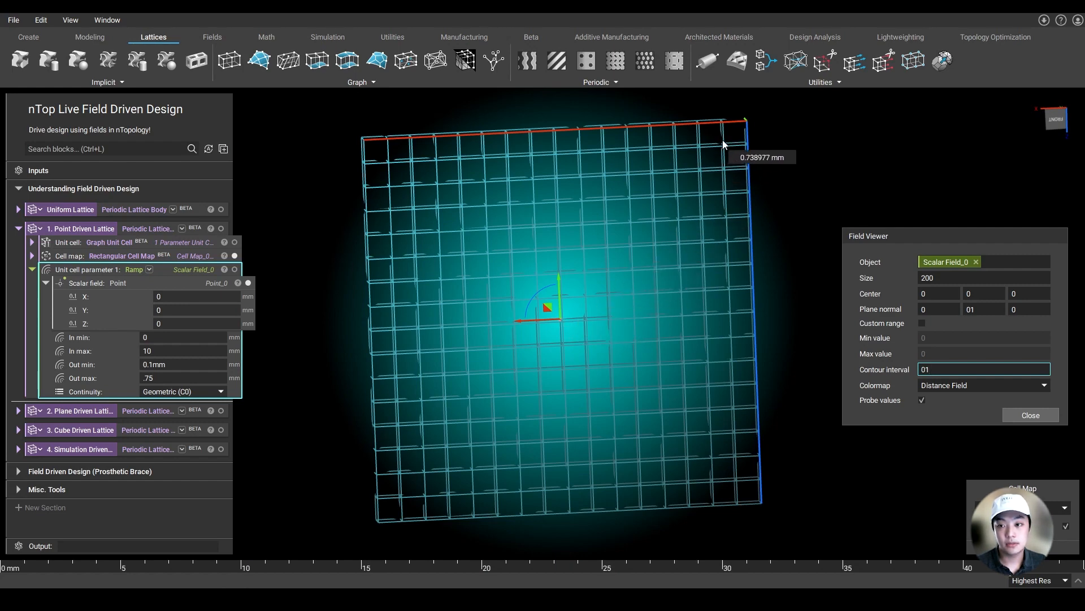
{"action": "mouse_move", "coordinate": [727, 143]}
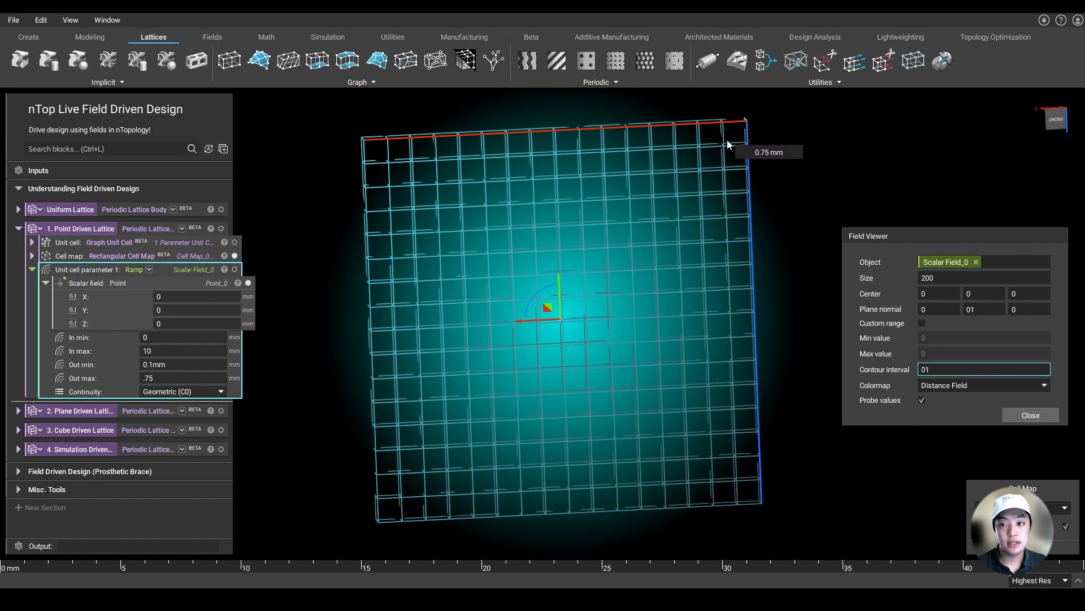
{"action": "mouse_move", "coordinate": [156, 234]}
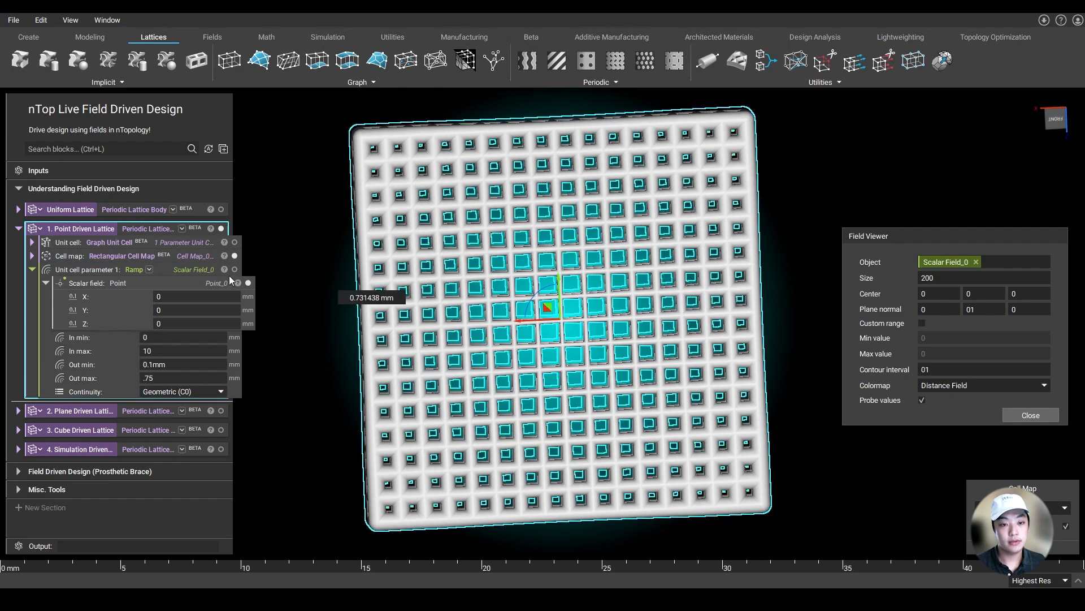
{"action": "mouse_move", "coordinate": [658, 311]}
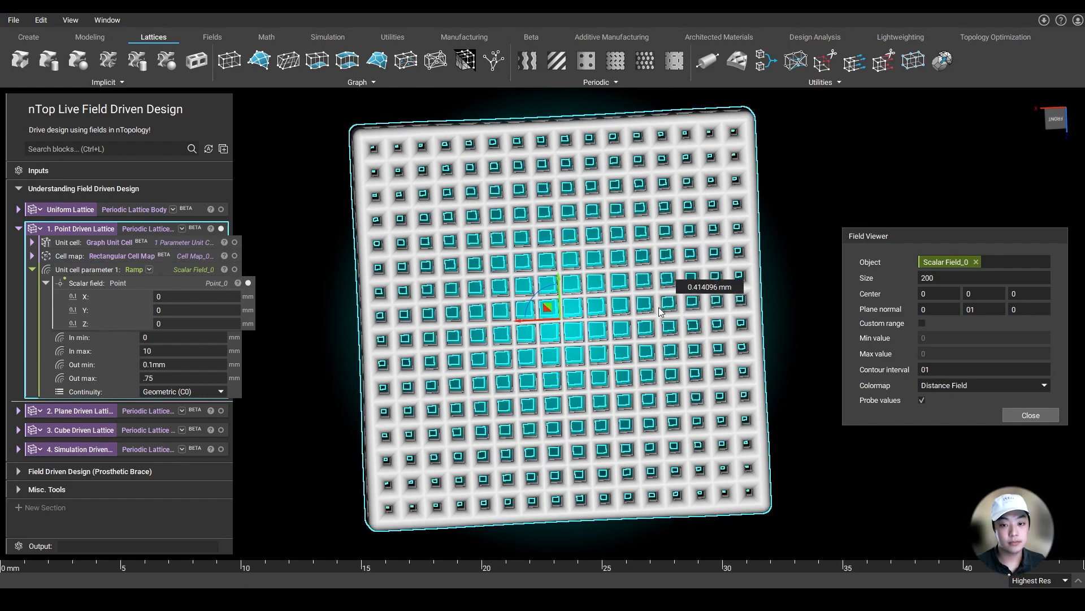
{"action": "mouse_move", "coordinate": [558, 321]}
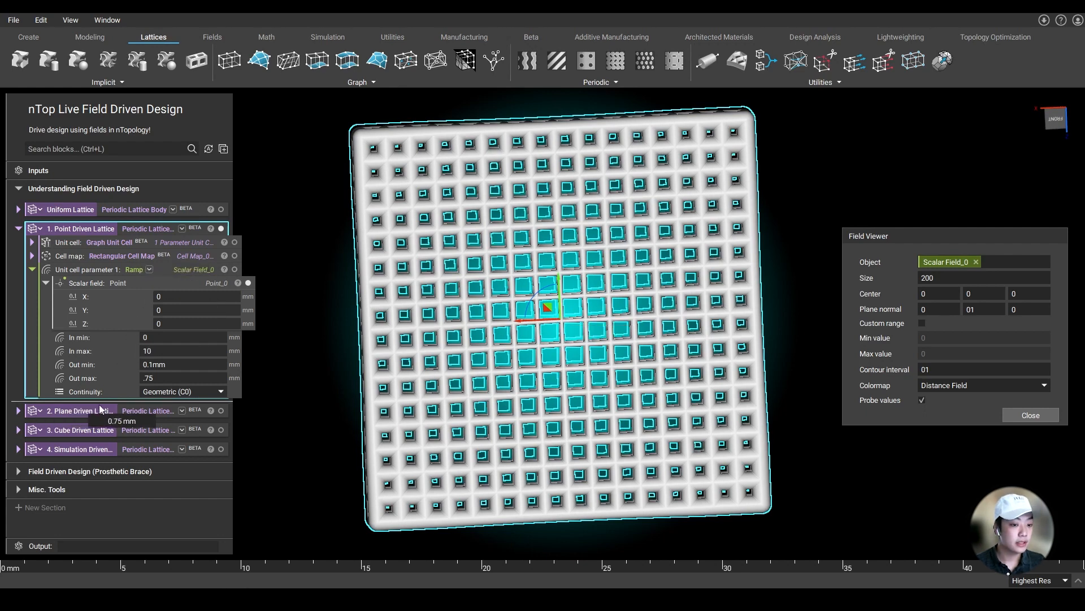
- Expand the 2. Plane Driven Lattice example to reveal its plane-field ramp inputs
{"action": "left_click", "coordinate": [18, 229]}
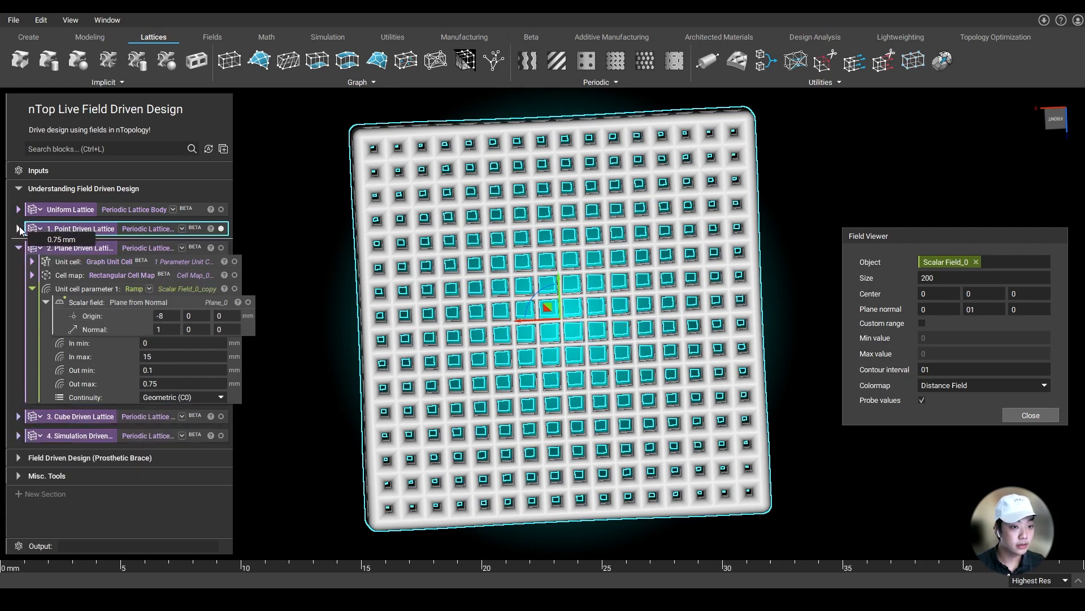
- Close the field view, show the lattice graded around a 2 mm cube, then the simulation lattice
{"action": "left_click", "coordinate": [19, 228]}
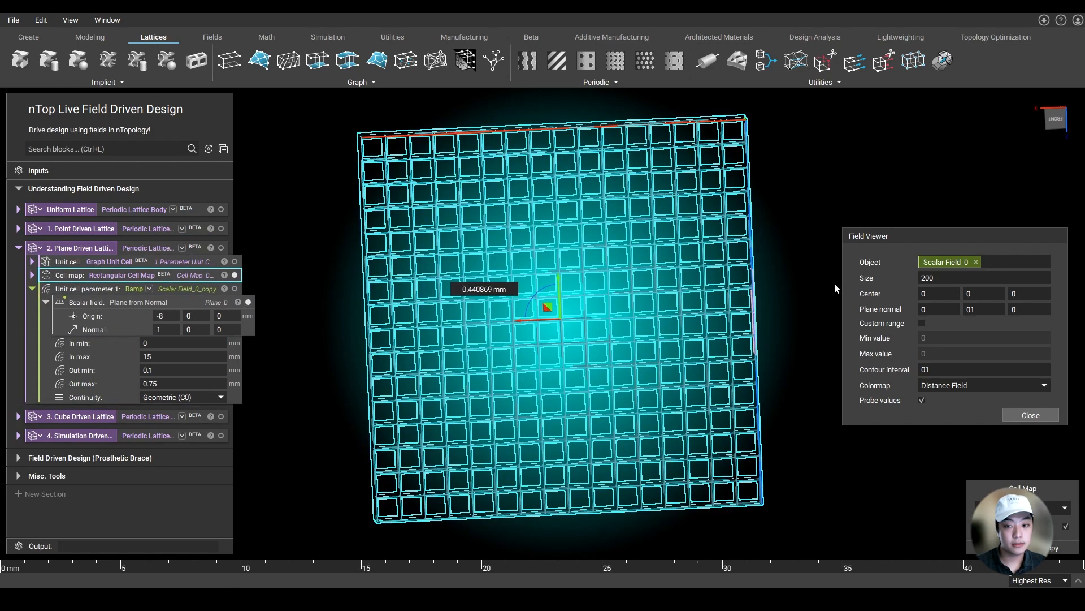
{"action": "left_click", "coordinate": [1029, 414]}
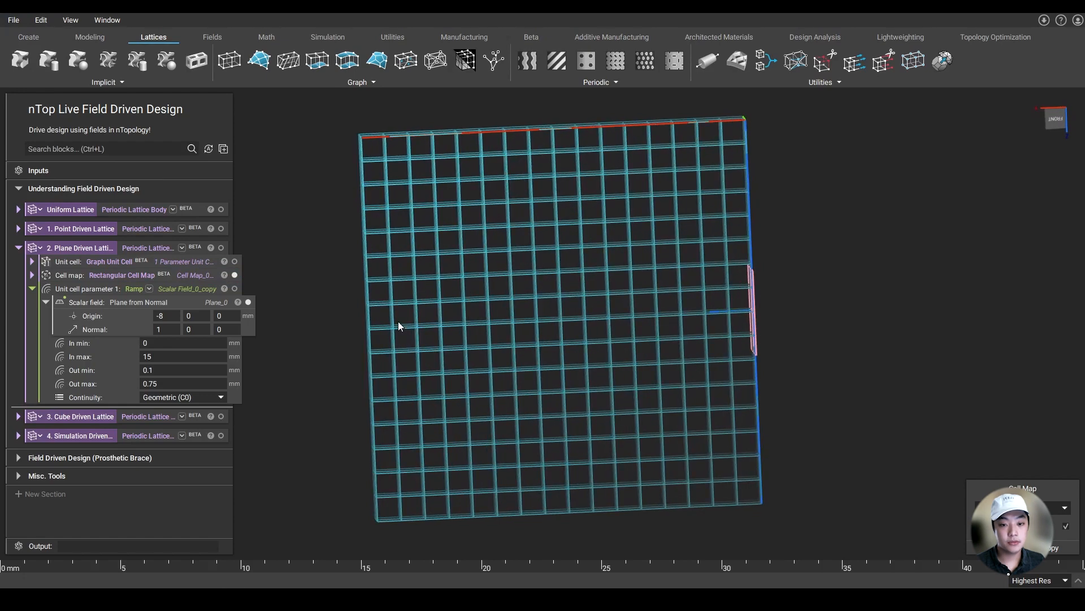
{"action": "mouse_move", "coordinate": [220, 248]}
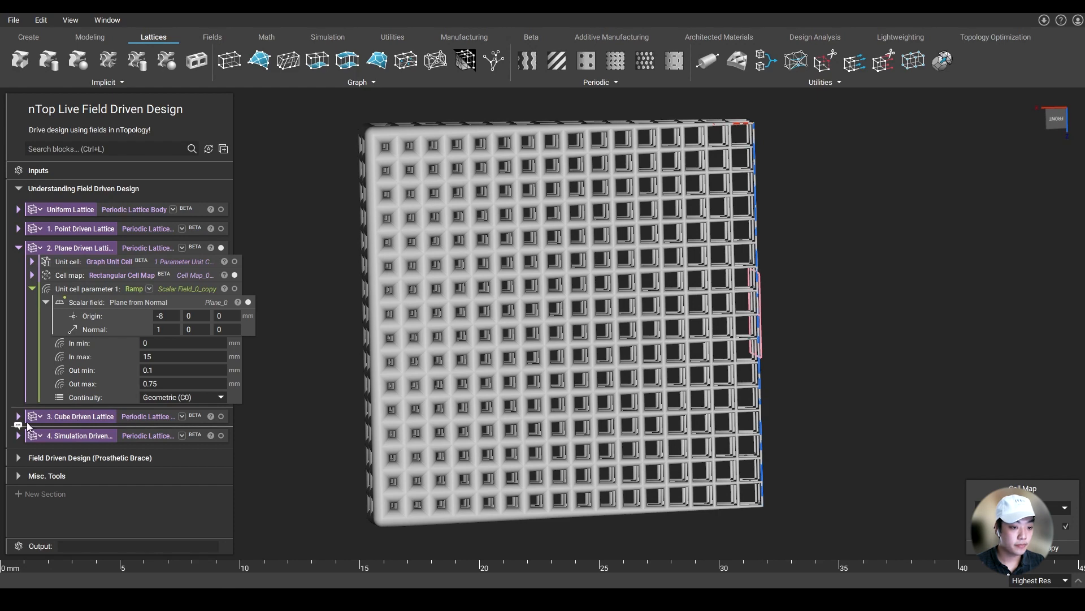
{"action": "left_click", "coordinate": [18, 416]}
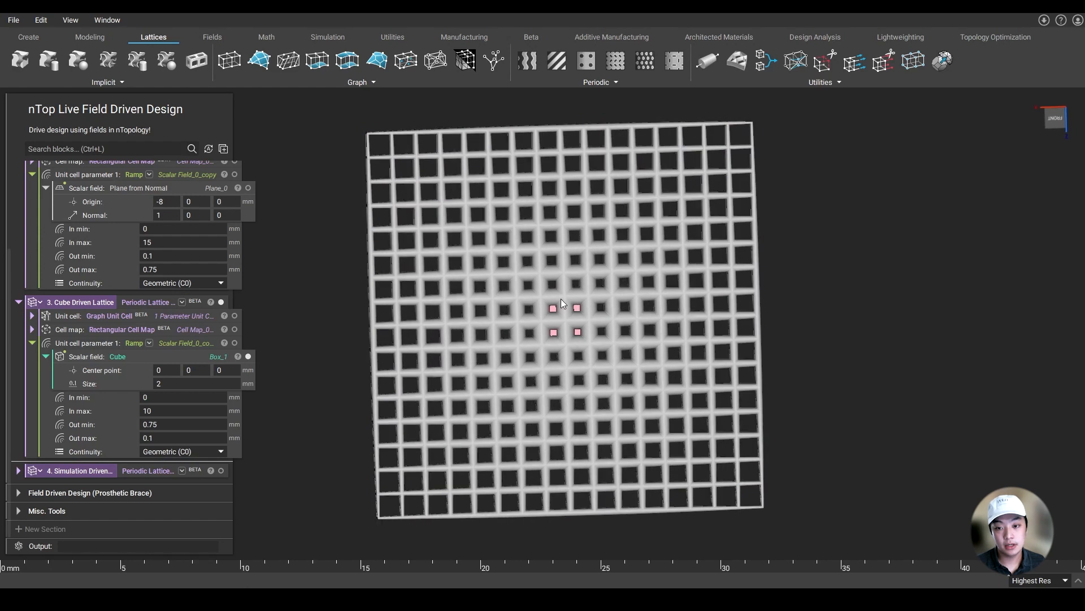
{"action": "mouse_move", "coordinate": [586, 272]}
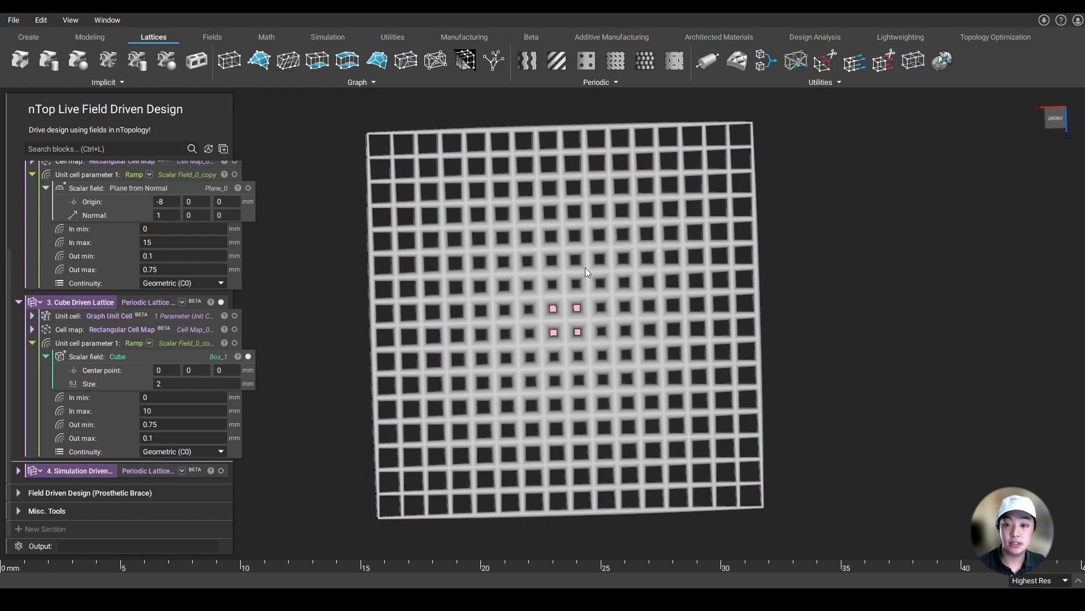
{"action": "mouse_move", "coordinate": [378, 169]}
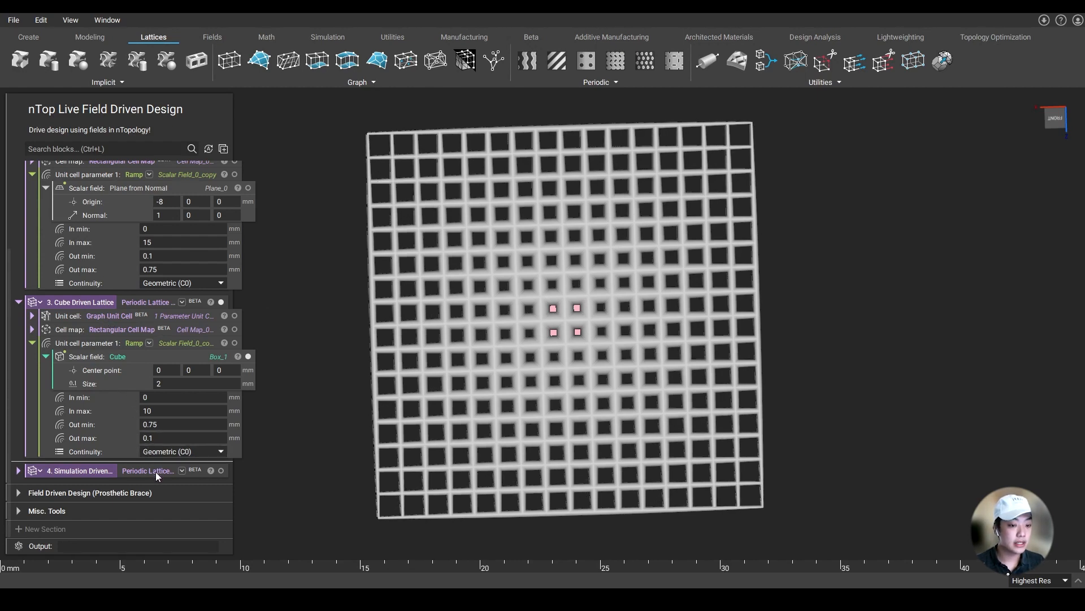
{"action": "left_click", "coordinate": [18, 469]}
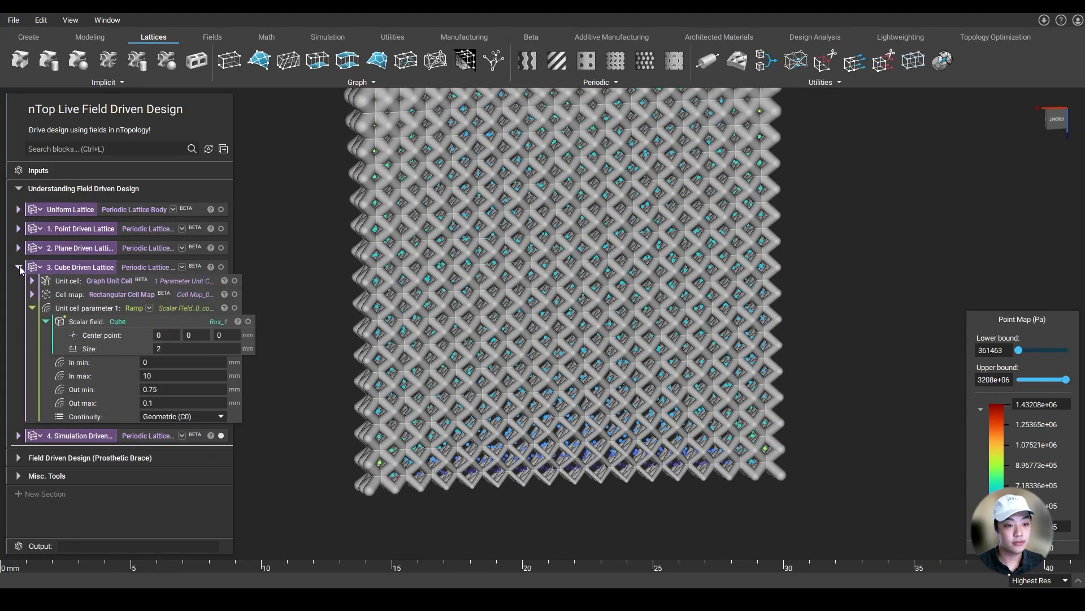
- Collapse the Cube Driven Lattice block and open the Lightweight Bike Seat notebook
{"action": "left_click", "coordinate": [18, 266]}
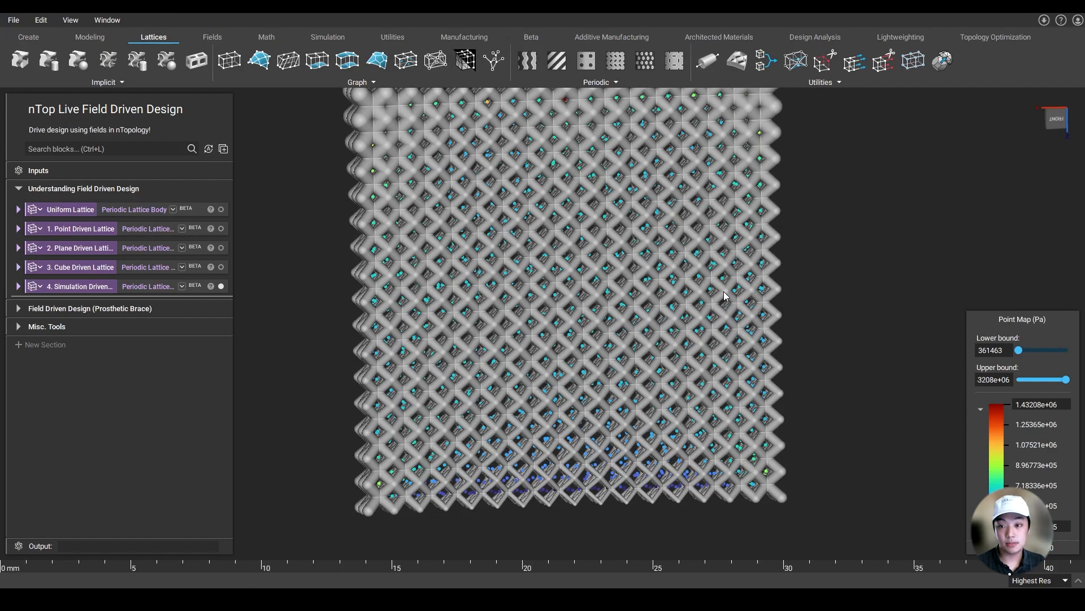
{"action": "mouse_move", "coordinate": [353, 357]}
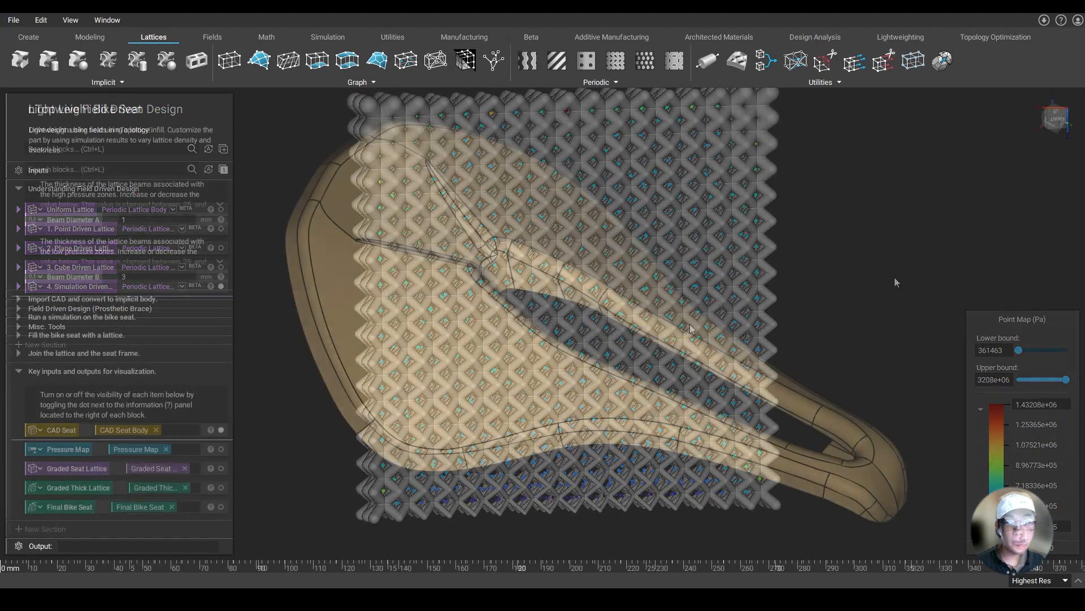
{"action": "left_click", "coordinate": [220, 430]}
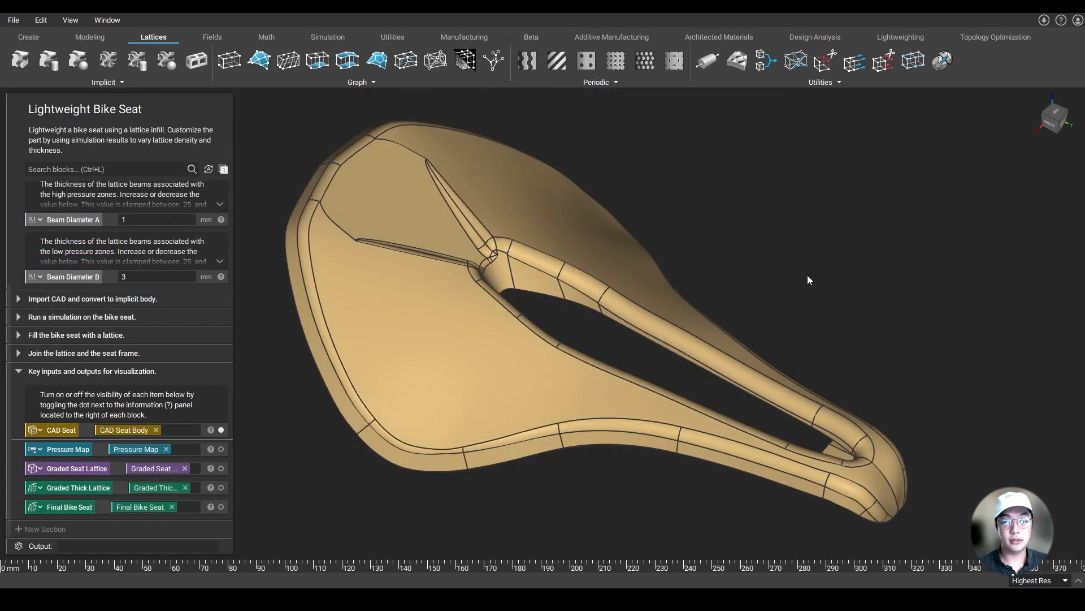
{"action": "mouse_move", "coordinate": [571, 290]}
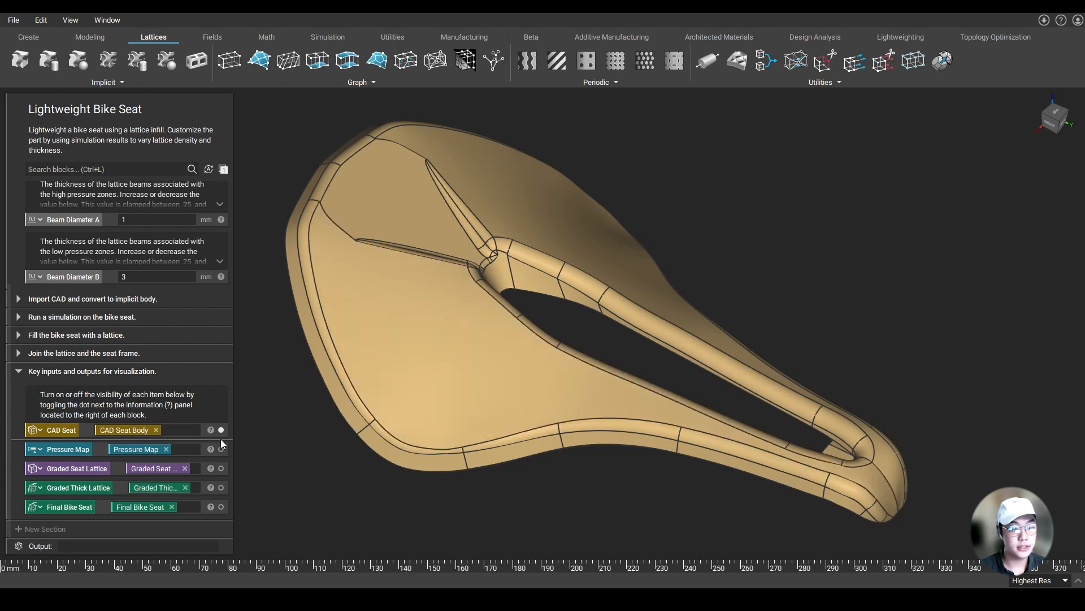
- Hide the CAD Seat and show the Pressure Map with displacement contours on the seat
{"action": "left_click", "coordinate": [221, 448]}
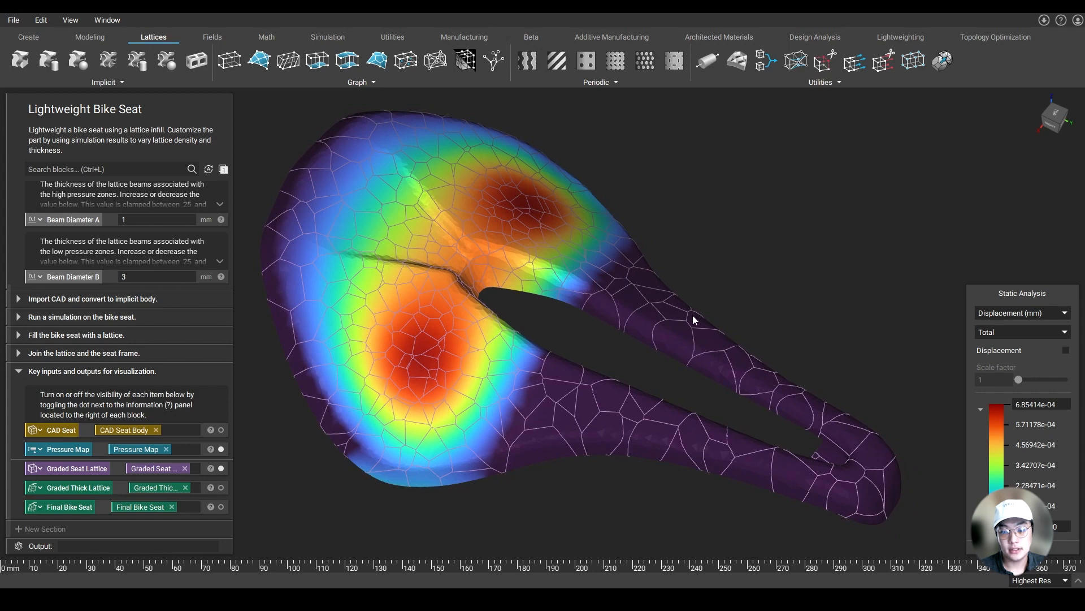
{"action": "left_click", "coordinate": [220, 468]}
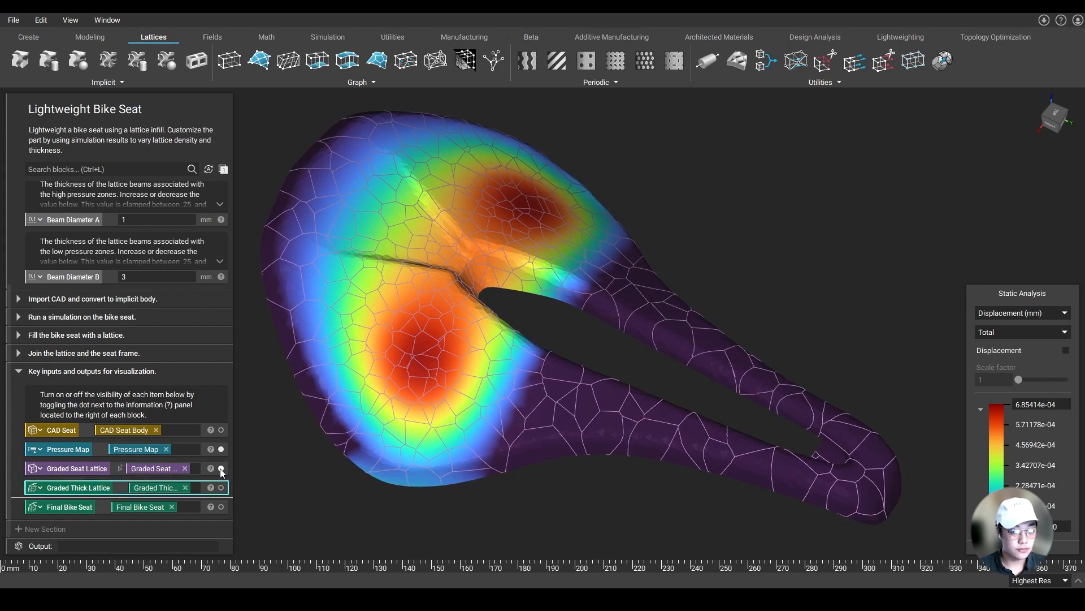
- Show the Graded Thick Lattice over the seat's displacement map, then switch to ntopology.com
{"action": "left_click", "coordinate": [220, 468]}
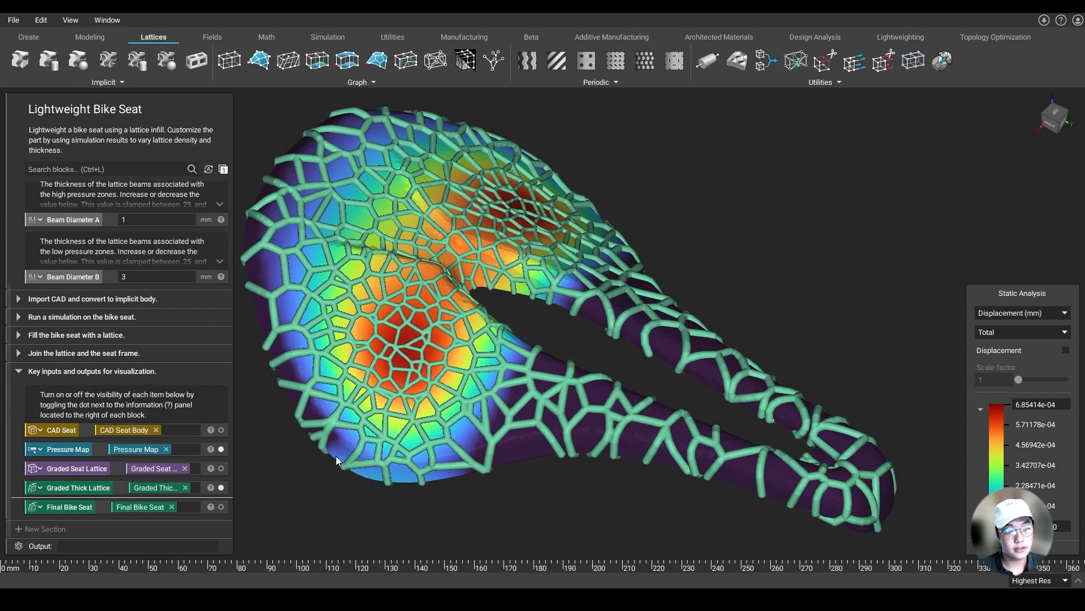
{"action": "left_click", "coordinate": [220, 506]}
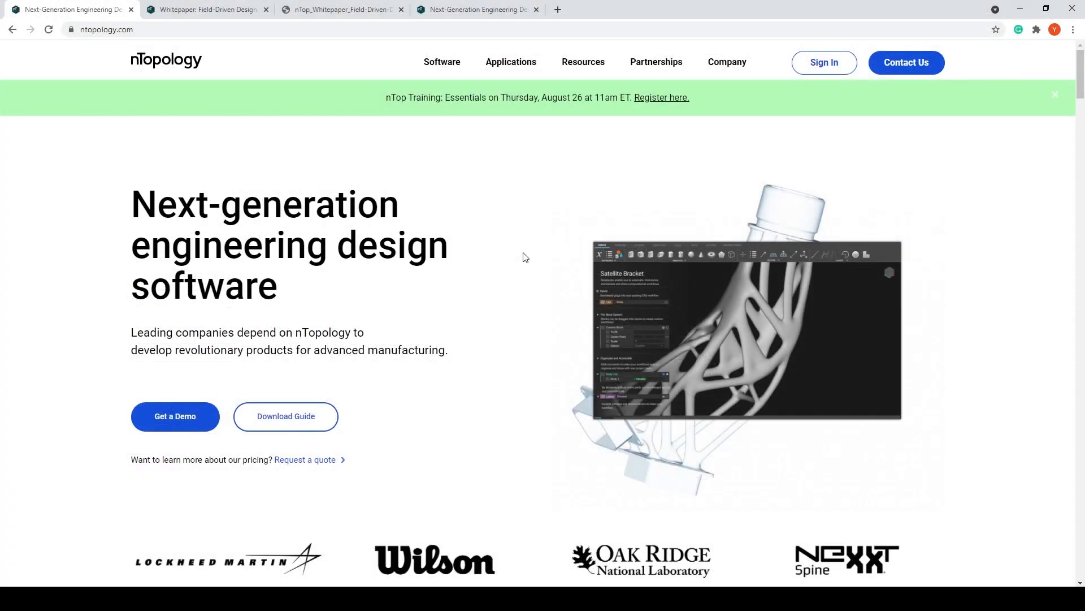
- Browse the Resources videos archive, then switch to the Field-Driven Design whitepaper tab
{"action": "left_click", "coordinate": [583, 62]}
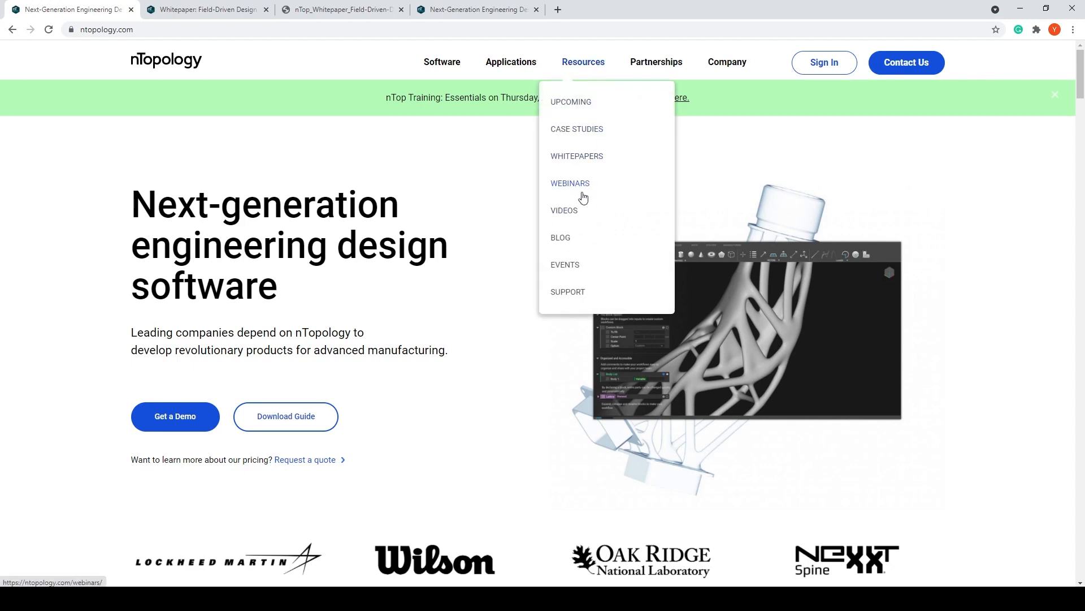
{"action": "left_click", "coordinate": [564, 211]}
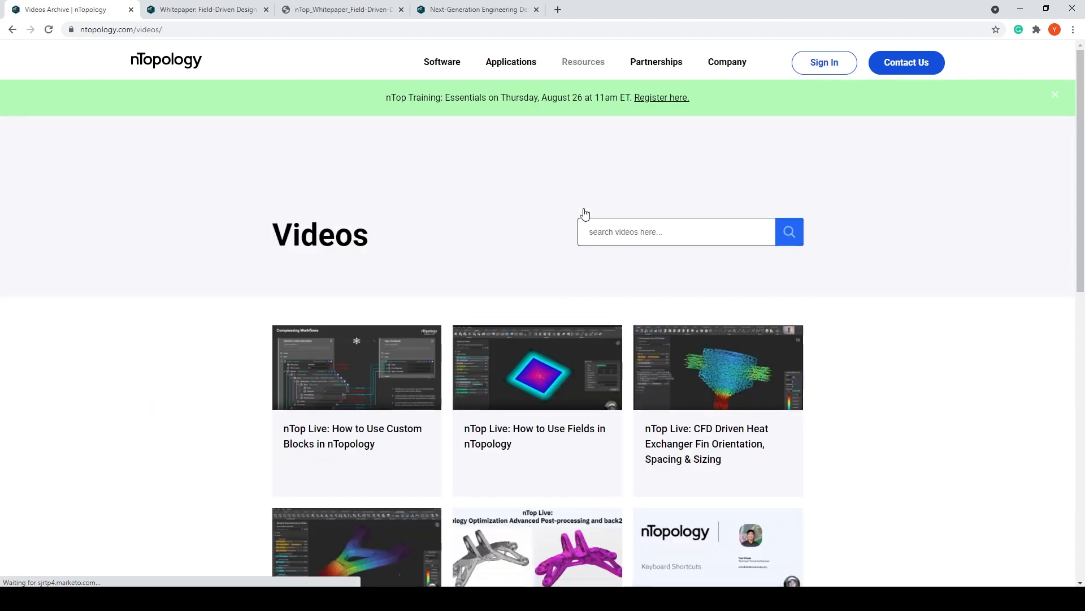
{"action": "scroll", "scroll_direction": "down", "scroll_amount": 3}
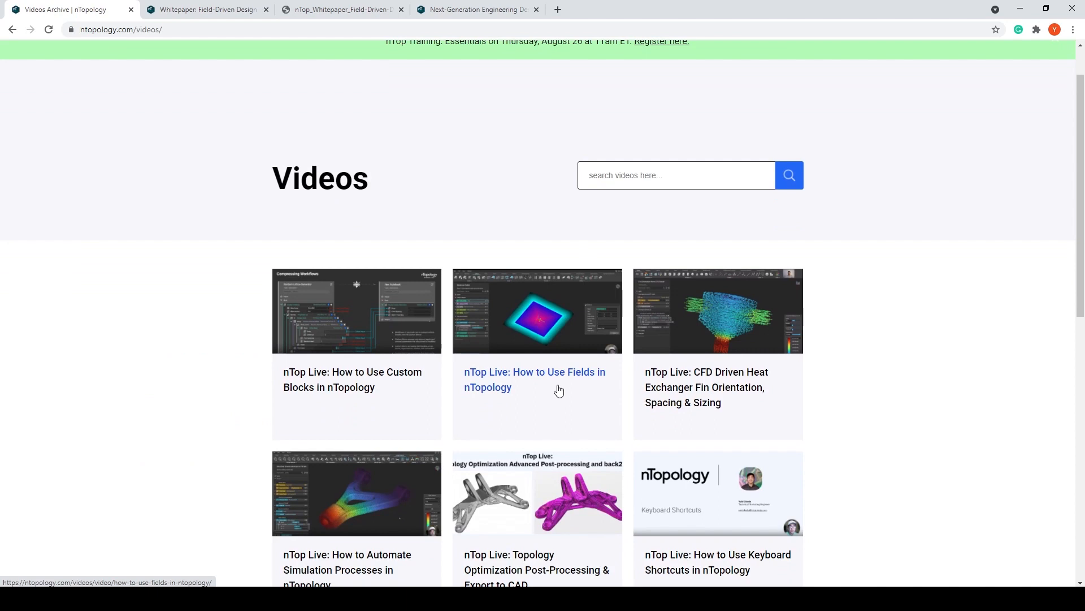
{"action": "left_click", "coordinate": [206, 9]}
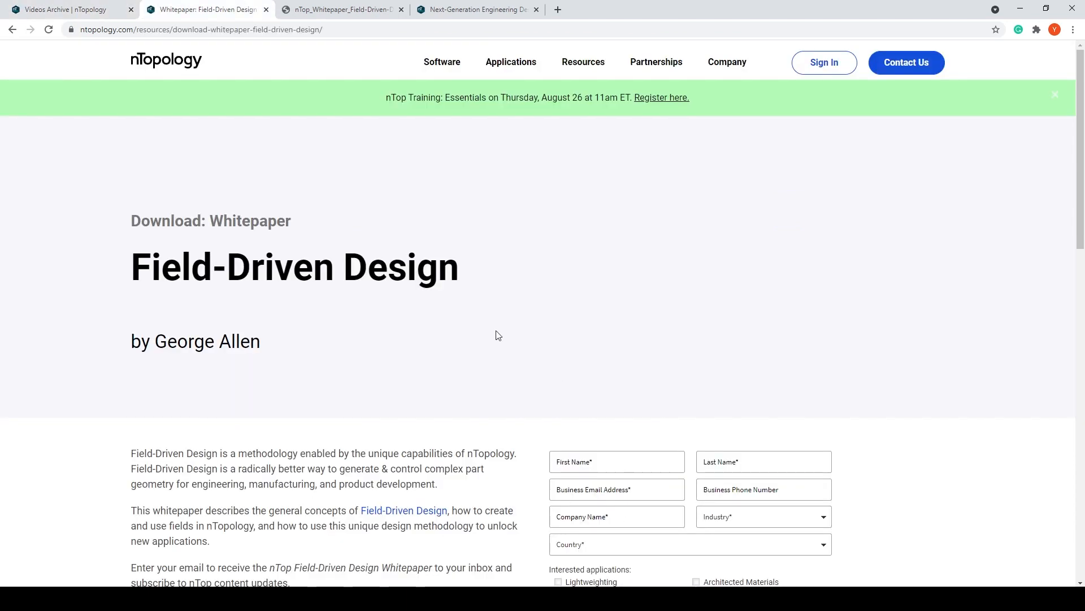
{"action": "mouse_move", "coordinate": [398, 313]}
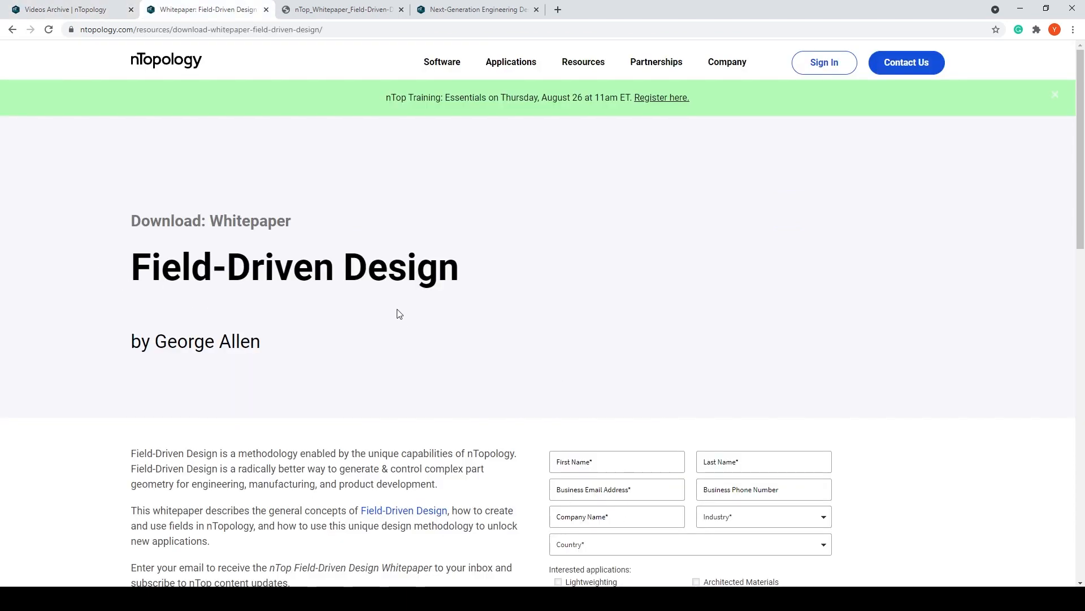
- Scroll the whitepaper page and read the Field-Driven Design PDF to page 3
{"action": "scroll", "scroll_direction": "down", "scroll_amount": 3}
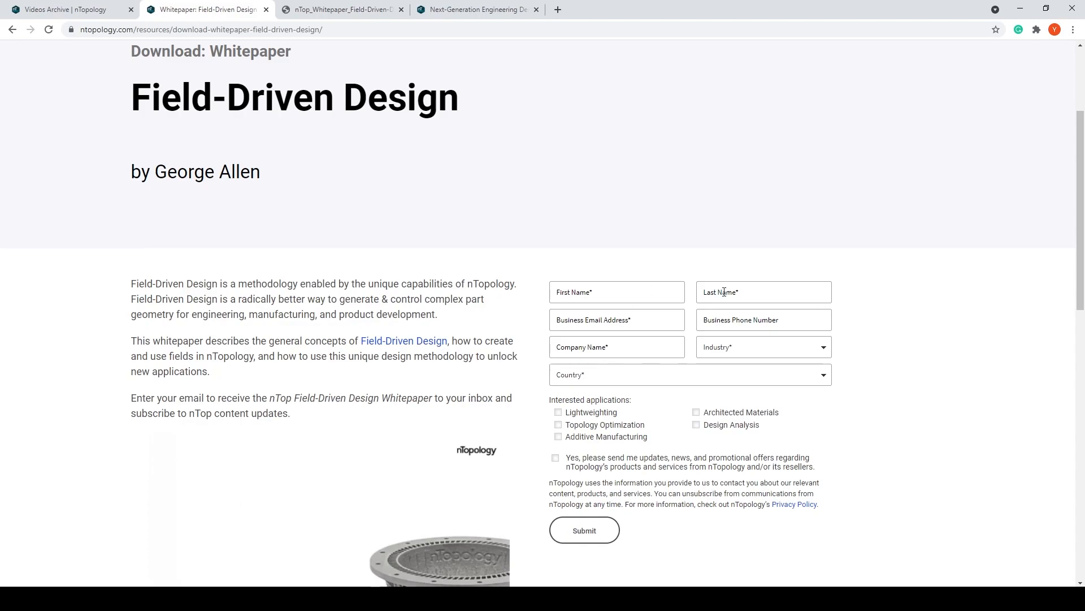
{"action": "left_click", "coordinate": [340, 9]}
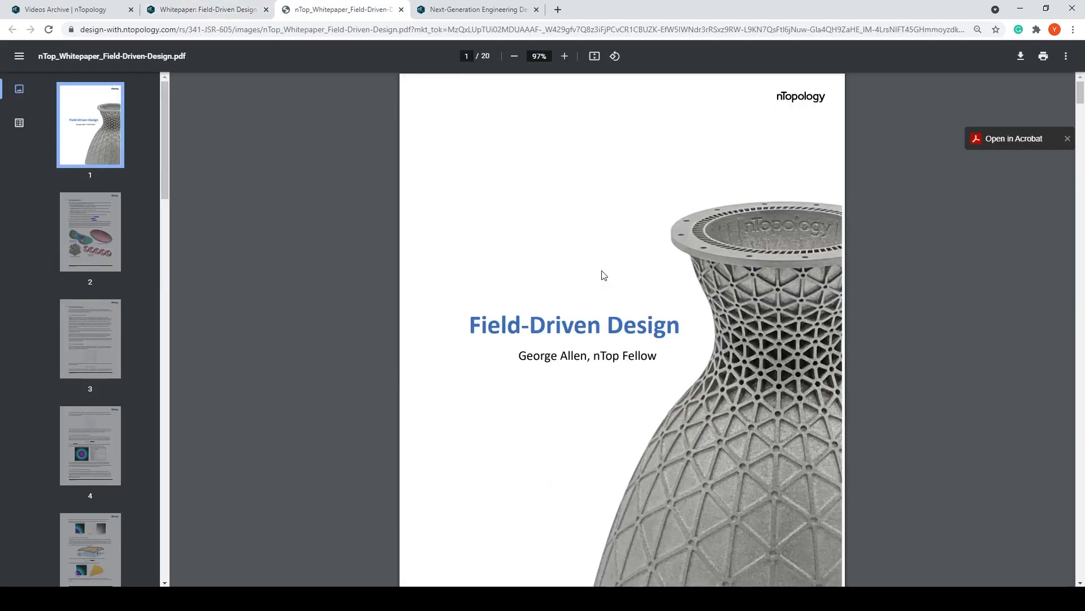
{"action": "scroll", "scroll_direction": "down", "scroll_amount": 3}
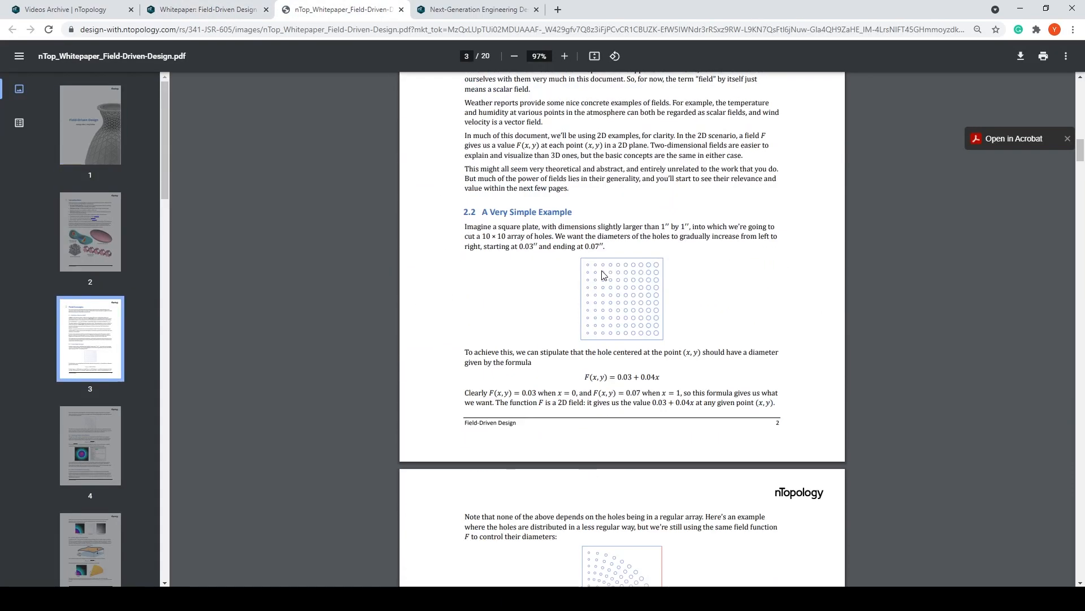
- Return to the nTopology homepage and open the Get a Demo request page
{"action": "left_click", "coordinate": [476, 9]}
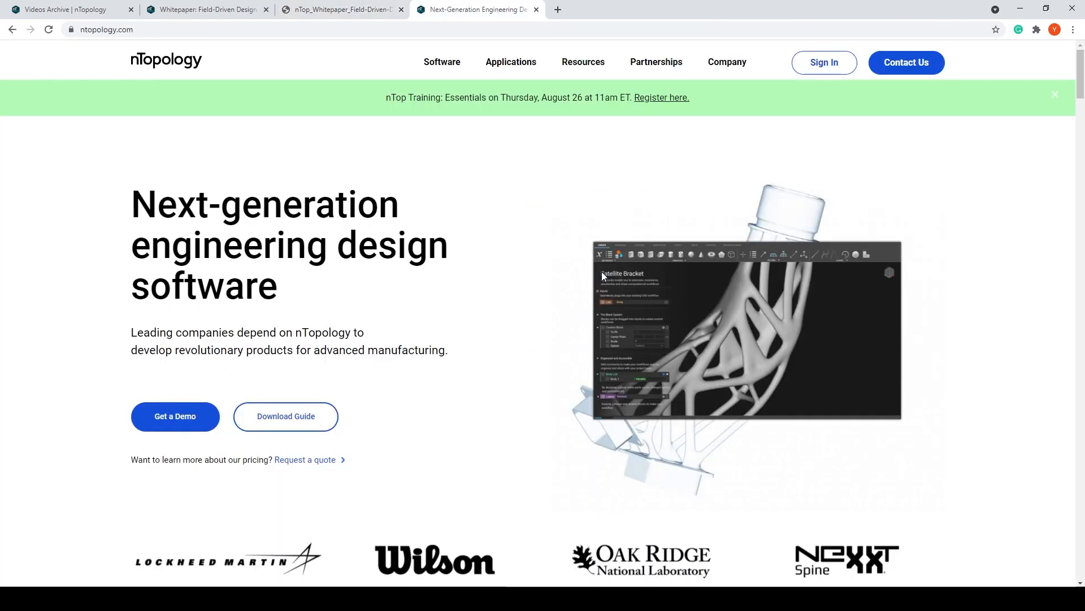
{"action": "left_click", "coordinate": [175, 416]}
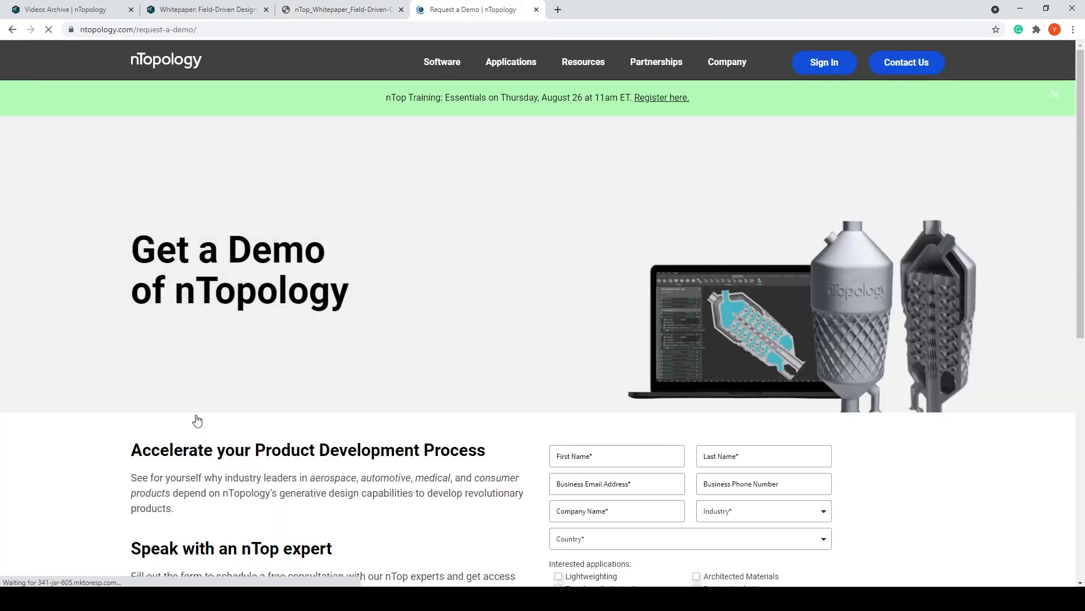
{"action": "scroll", "scroll_direction": "down", "scroll_amount": 3}
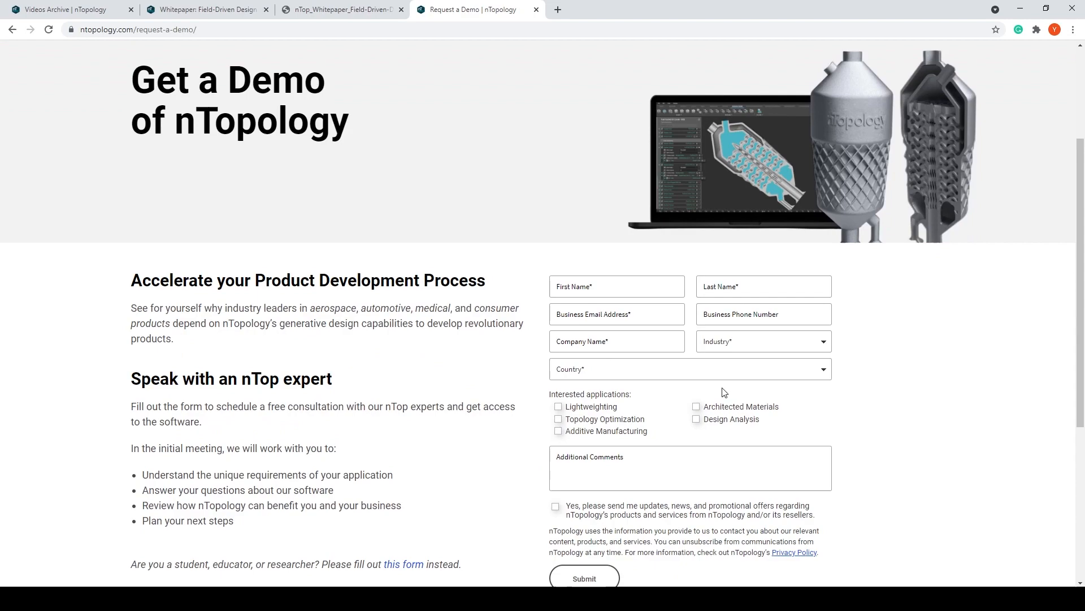
{"action": "mouse_move", "coordinate": [521, 349]}
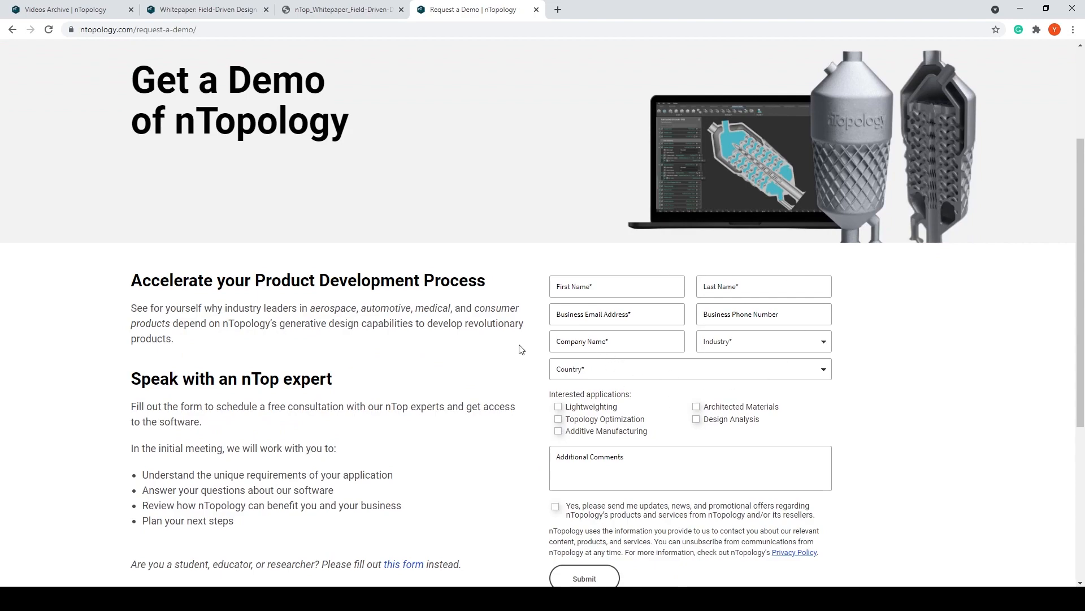